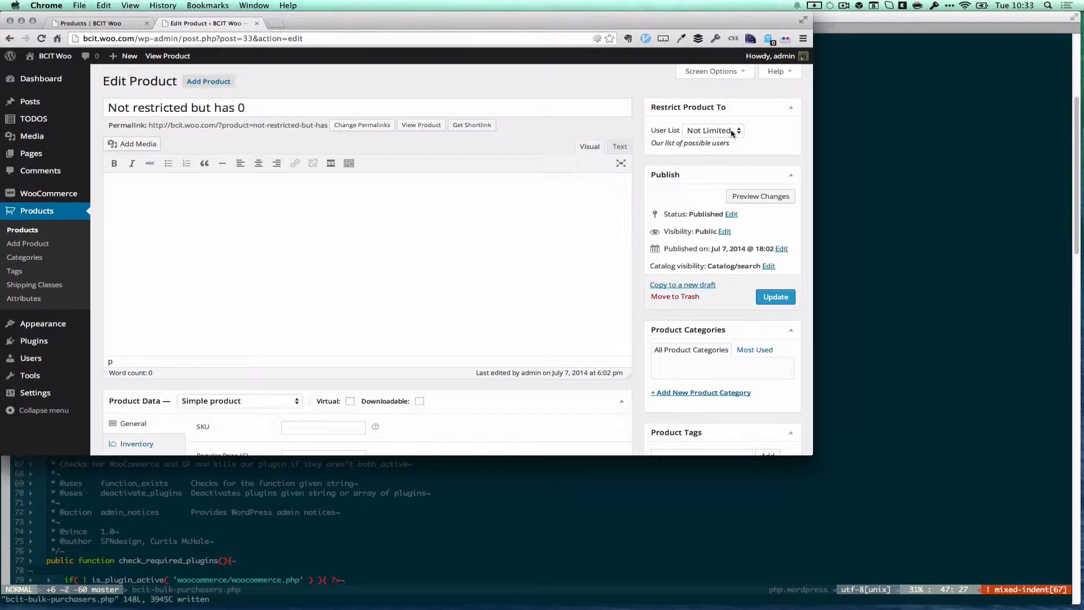
# Step: Peek at the restrict-to users list on the product and dismiss it again
pyautogui.click(711, 131)
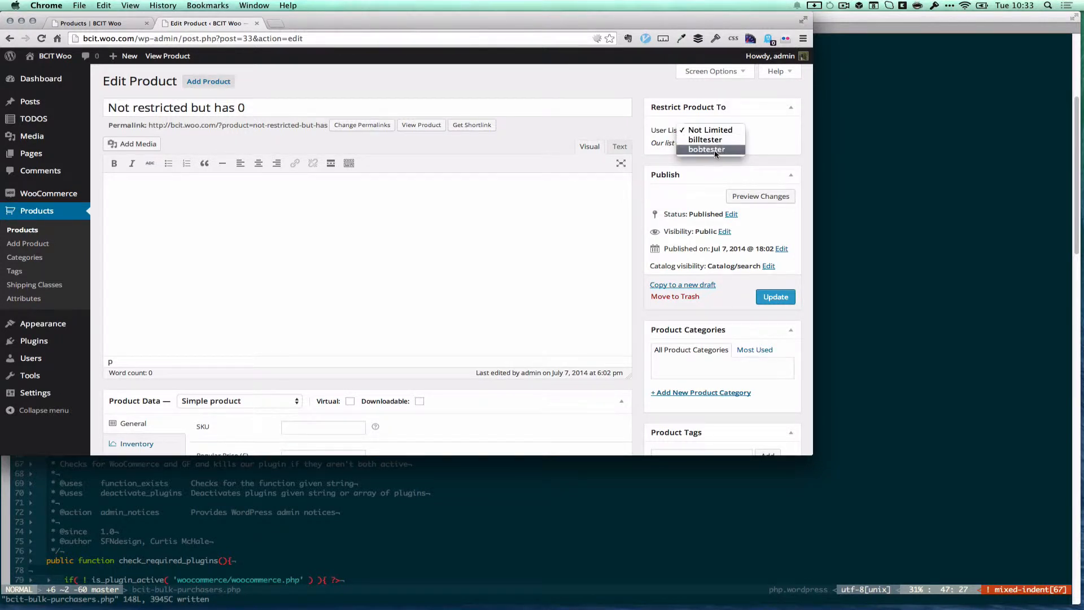
pyautogui.click(710, 129)
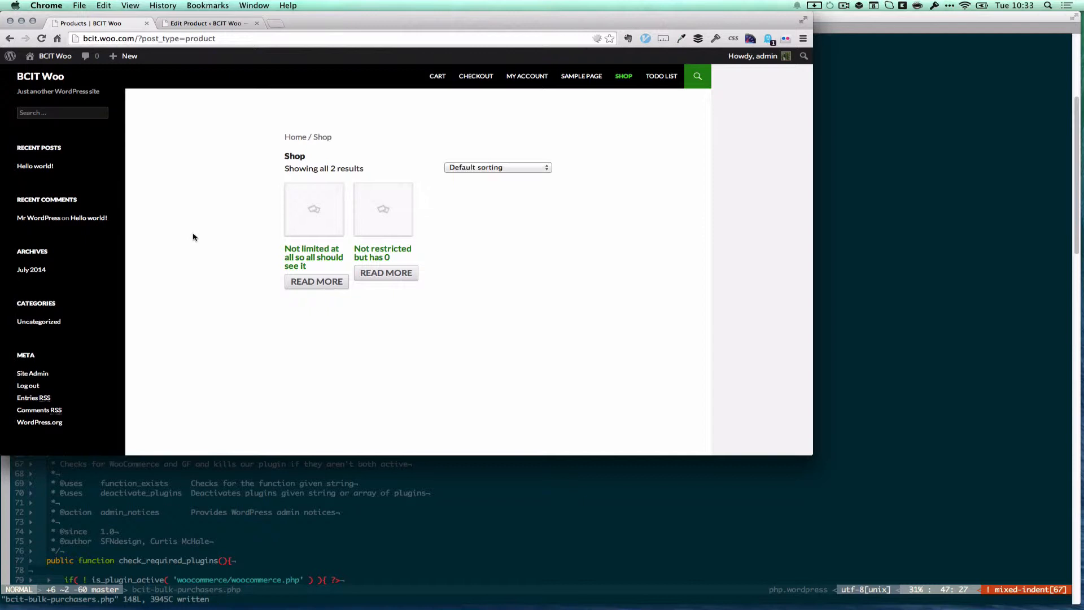
pyautogui.moveTo(918, 19)
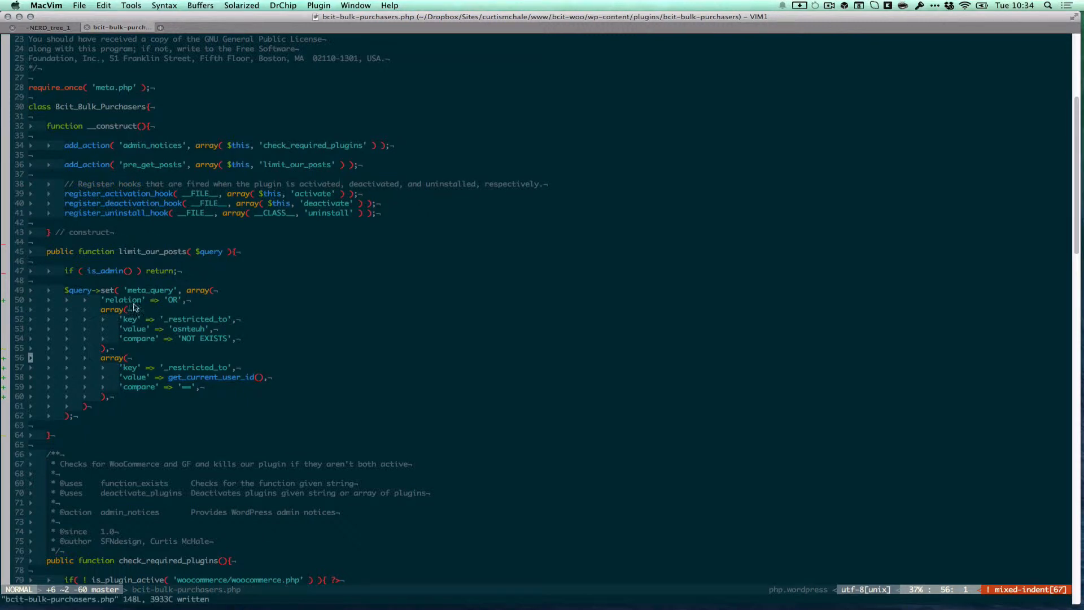
pyautogui.moveTo(152, 296)
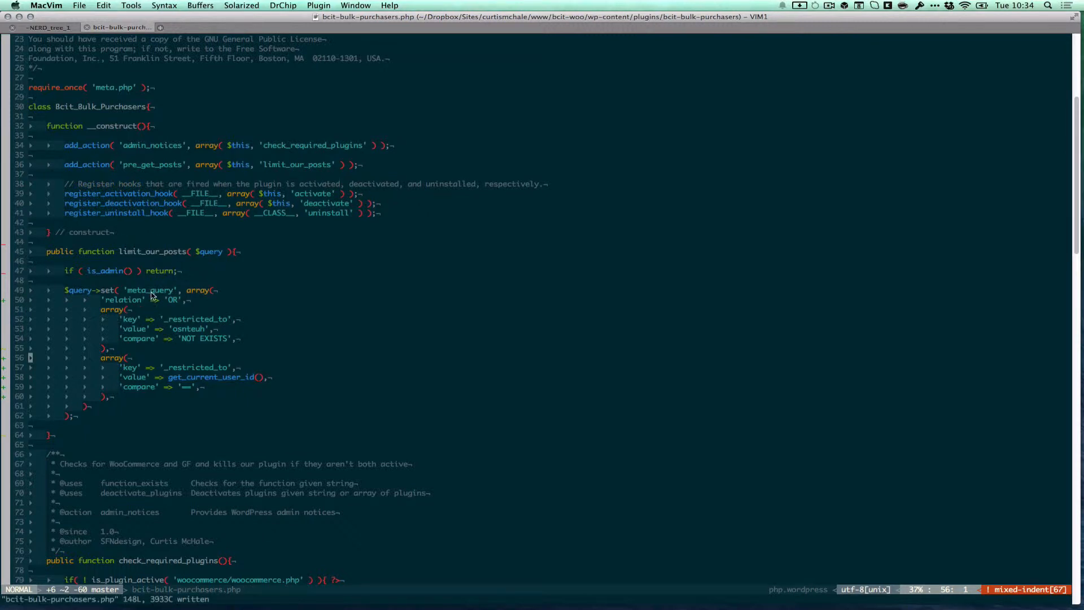
pyautogui.moveTo(289, 325)
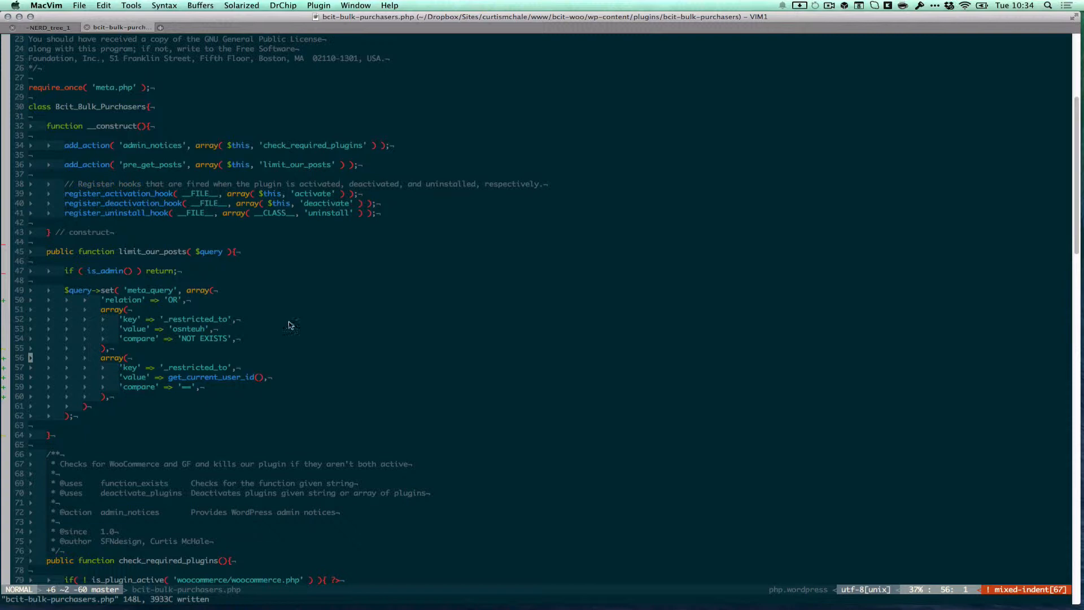
pyautogui.moveTo(102, 321)
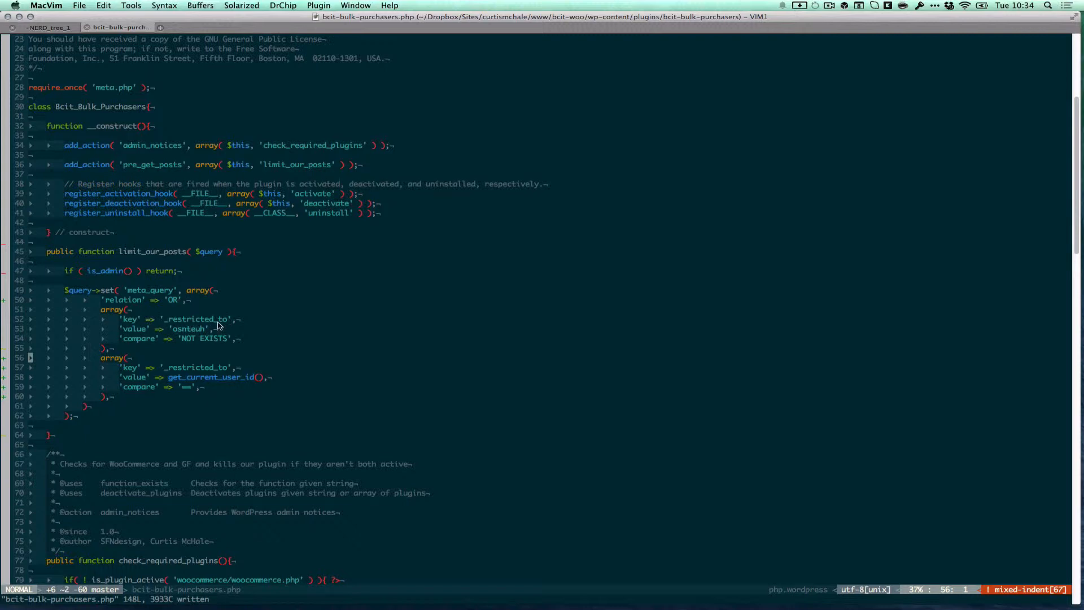
pyautogui.moveTo(194, 330)
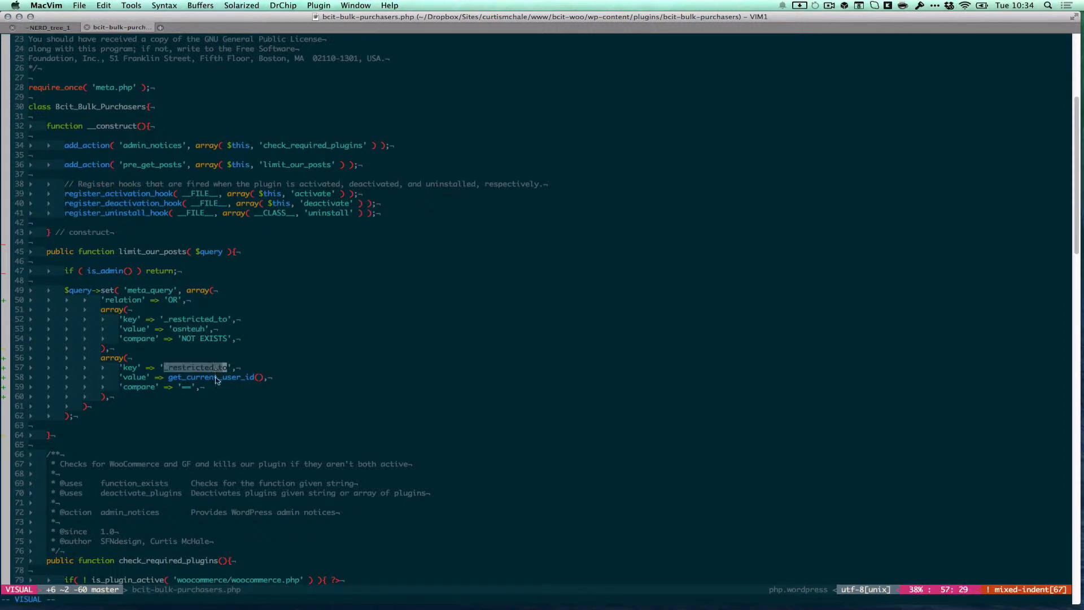
pyautogui.moveTo(174, 311)
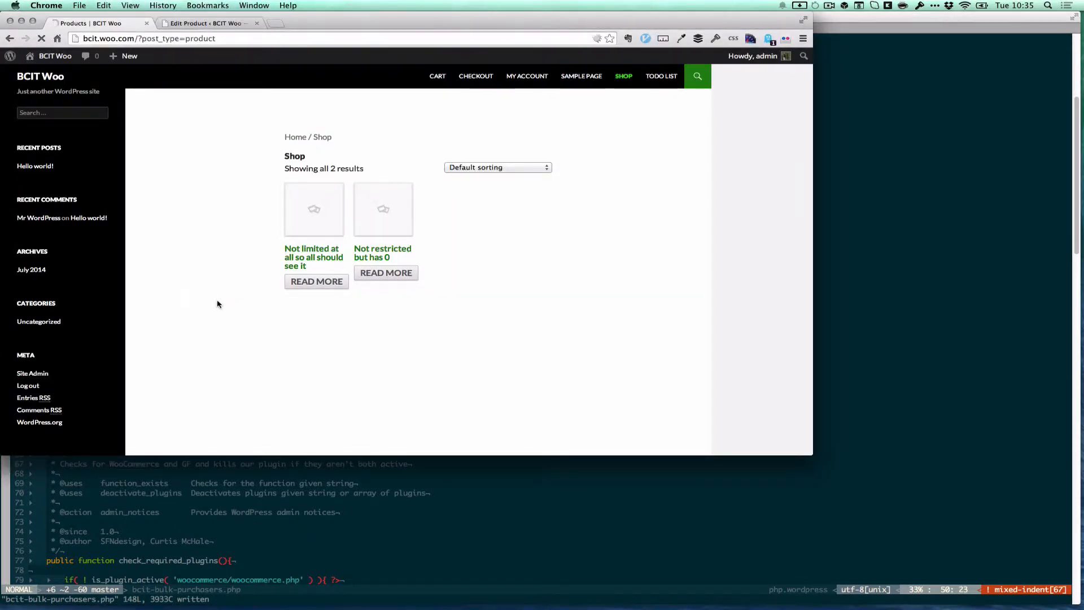
# Step: Reload the Shop page to check which products are listed
pyautogui.click(41, 41)
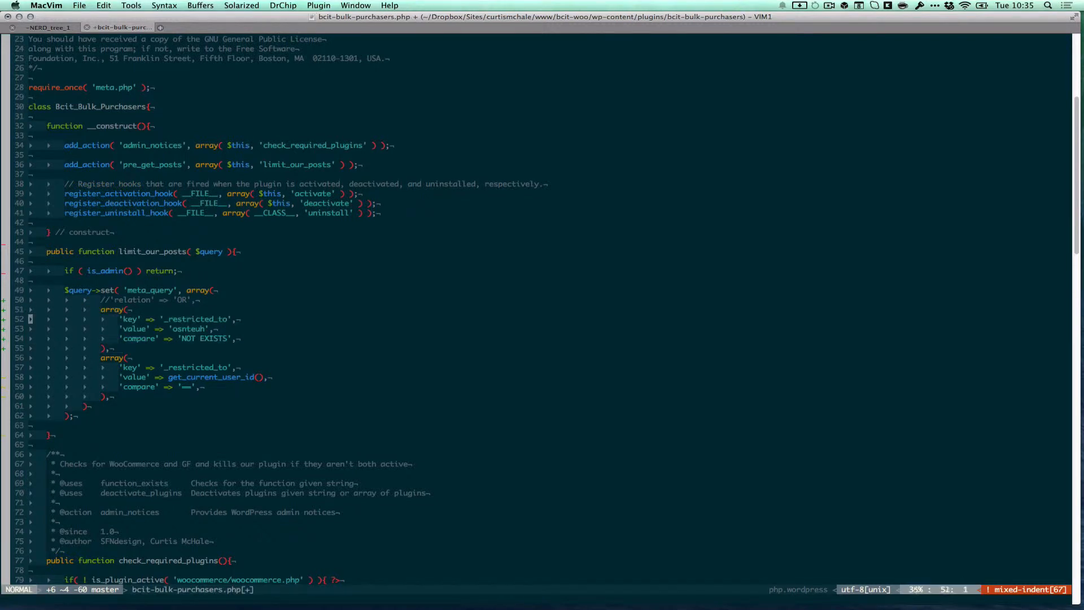
# Step: Comment out the current-user meta query clause in the plugin file
pyautogui.press('v')
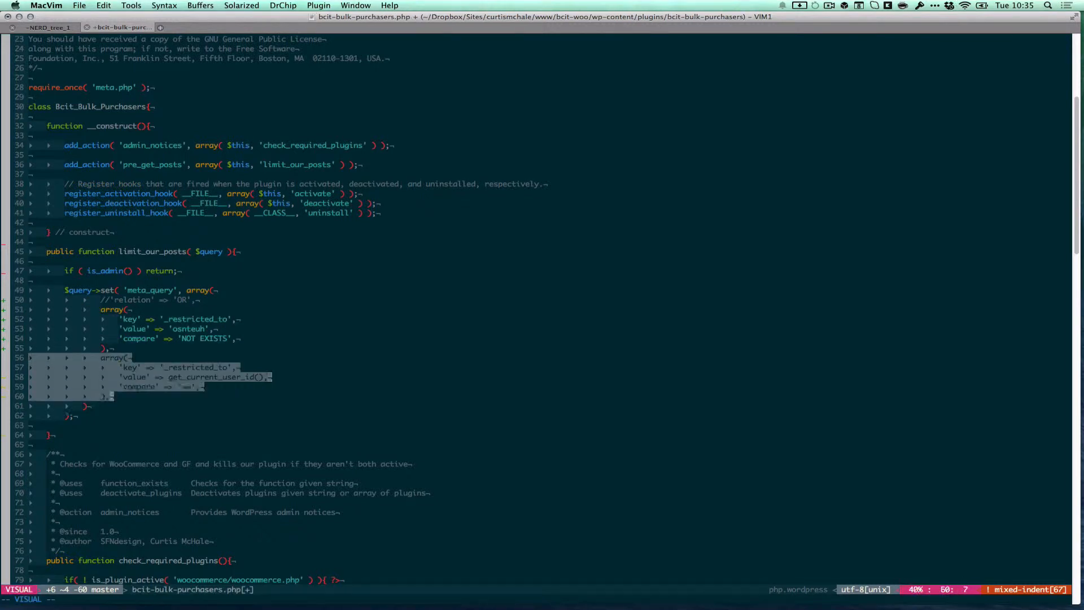
pyautogui.press('d')
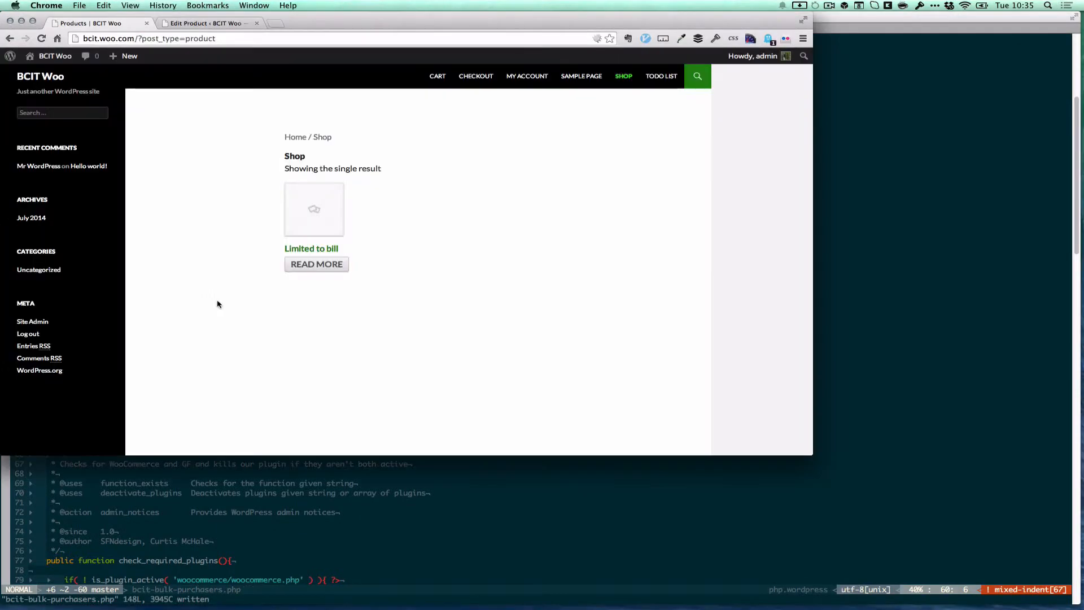
# Step: Refresh the Shop page to compare the product listings
pyautogui.click(43, 43)
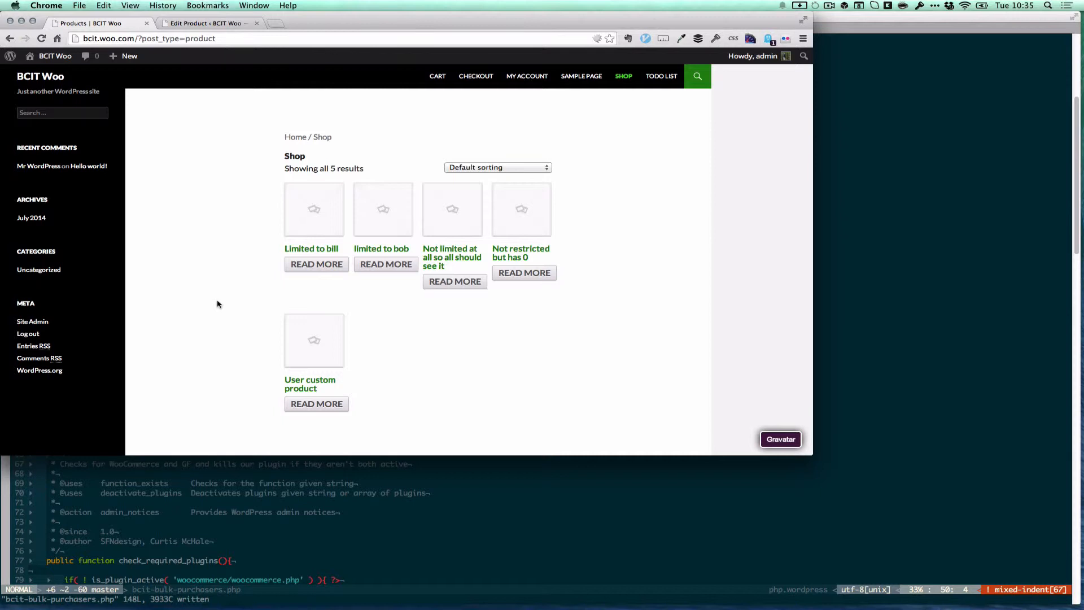
pyautogui.moveTo(413, 318)
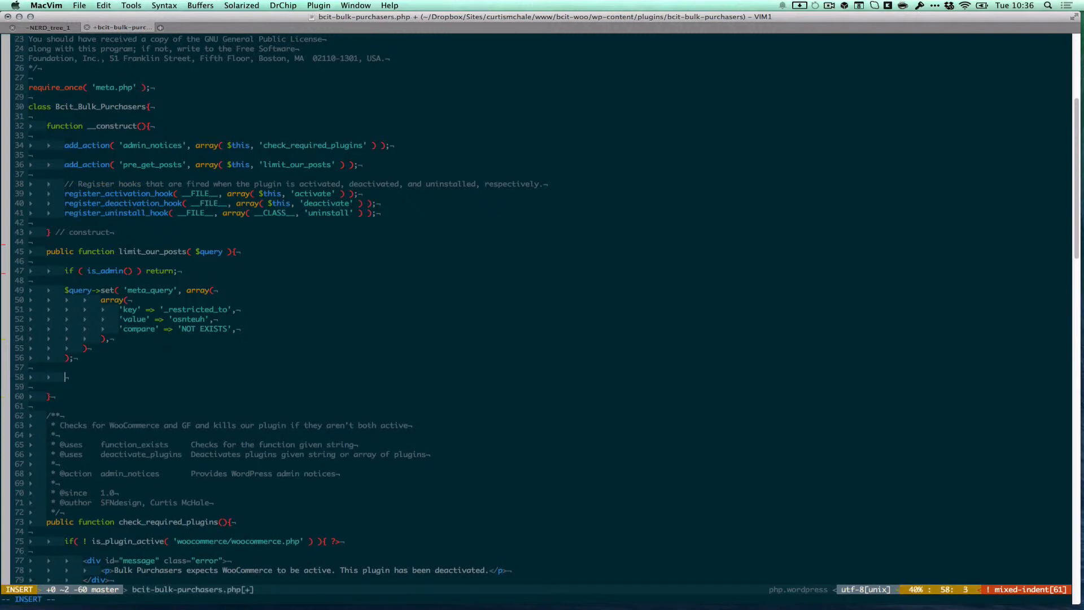
# Step: Add an if ( is_user_logged_in() ) guard around the new filter registration
pyautogui.write('if ( u')
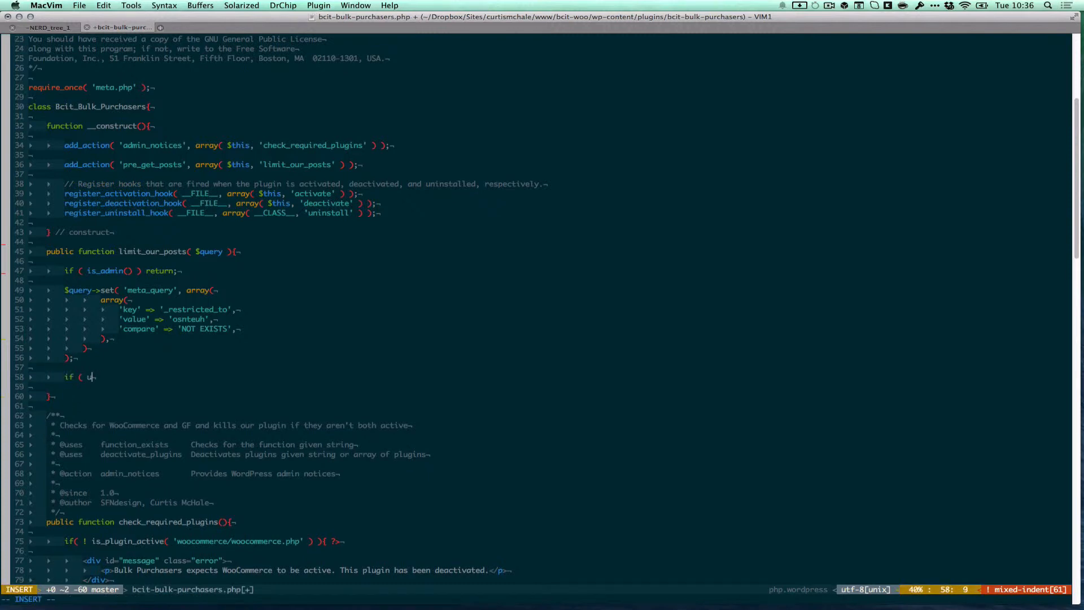
pyautogui.write('is_user_logged_in() ){')
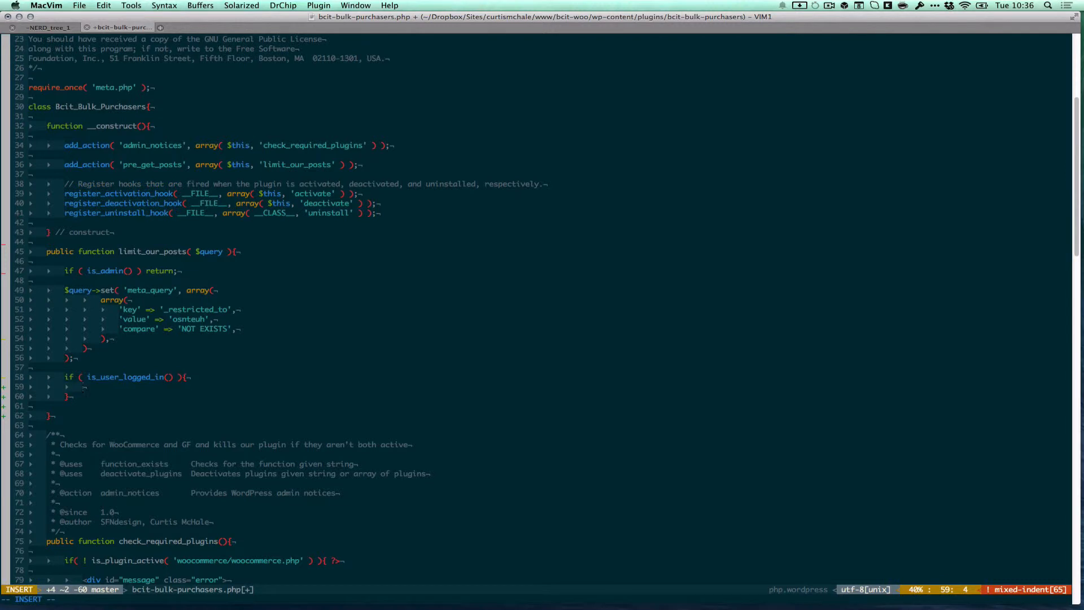
# Step: Register add_filter( 'posts_where', array( $this, 'custom_where' ) ) for logged-in users
pyautogui.write('add_filter')
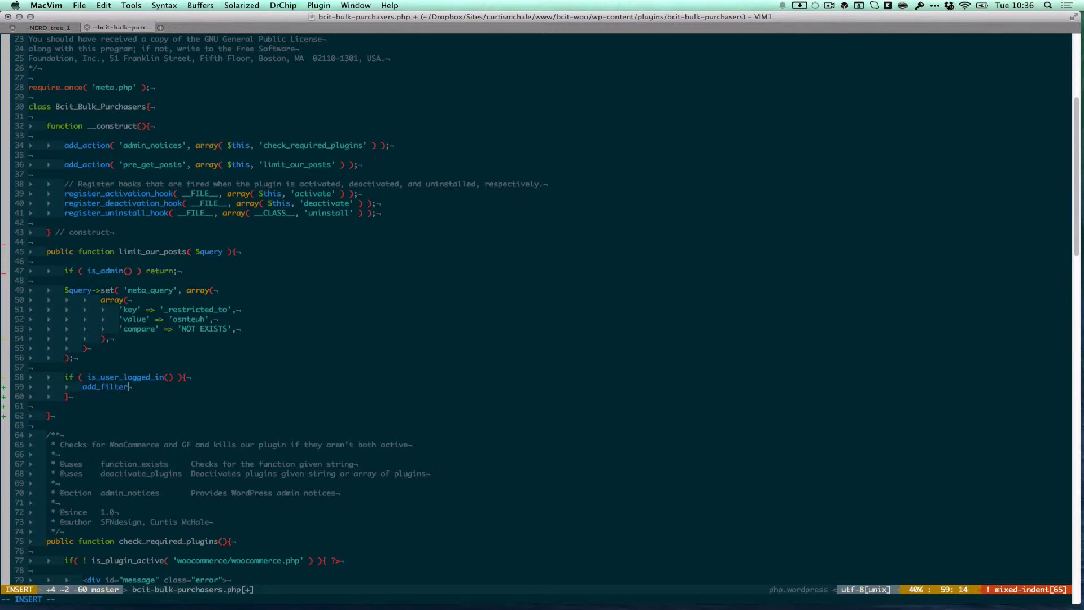
pyautogui.write("( 'posts_where',")
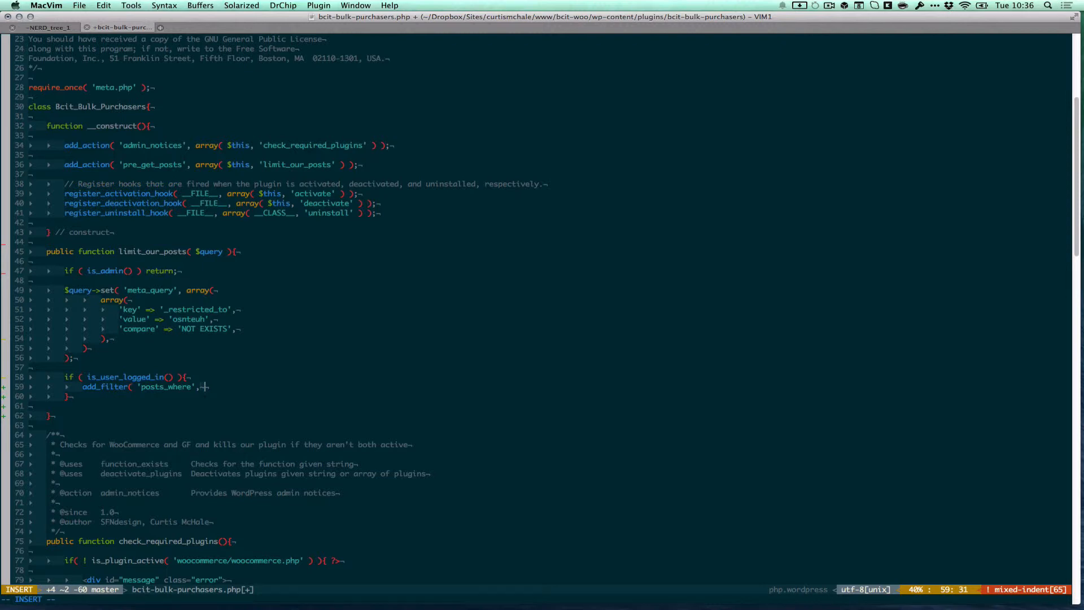
pyautogui.write('array(')
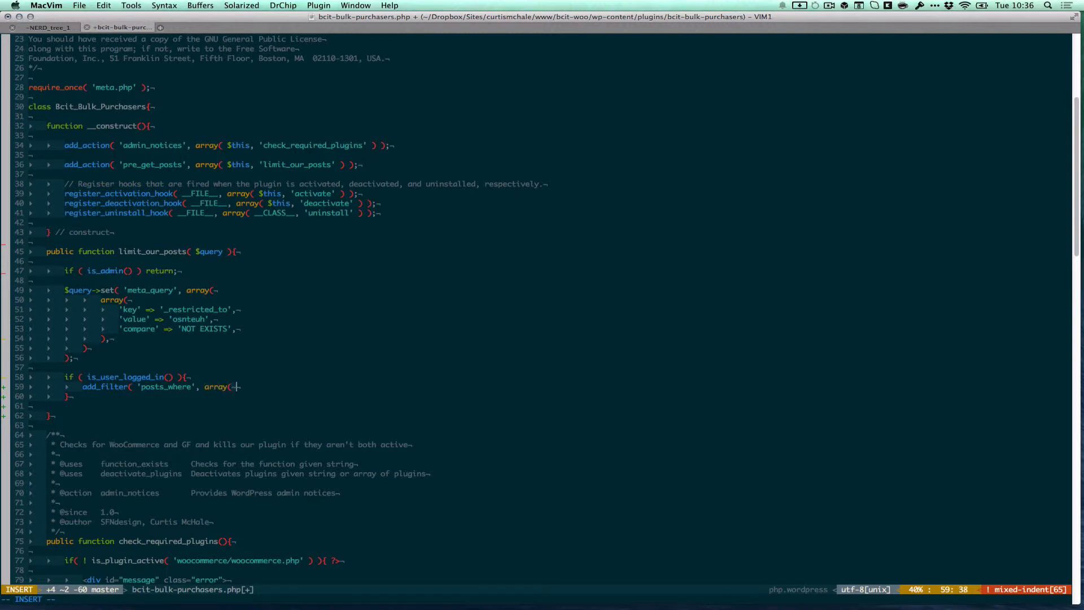
pyautogui.write("$this, '")
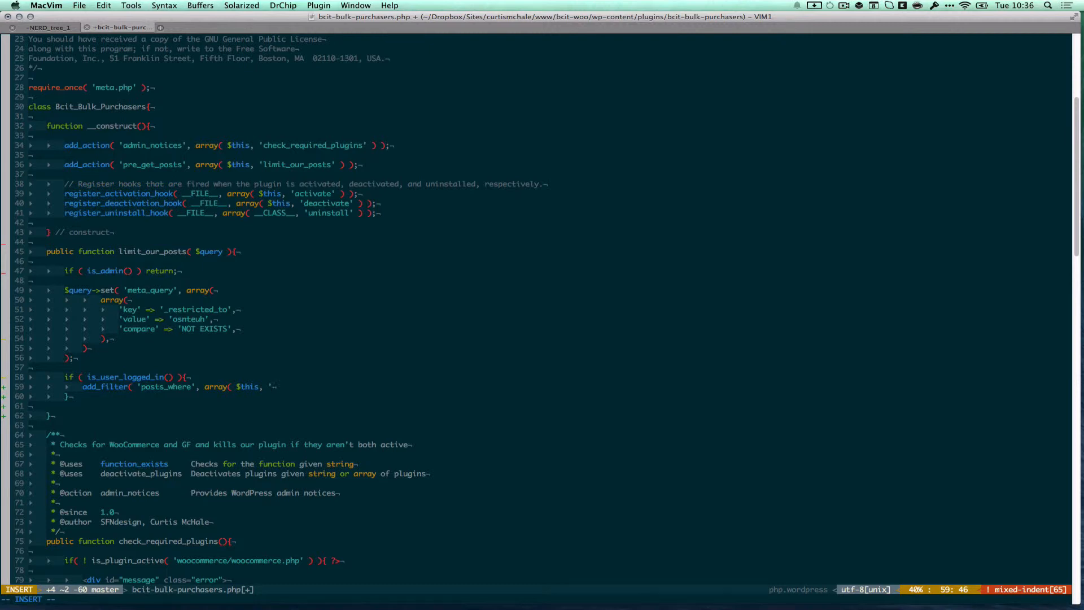
pyautogui.write('remov')
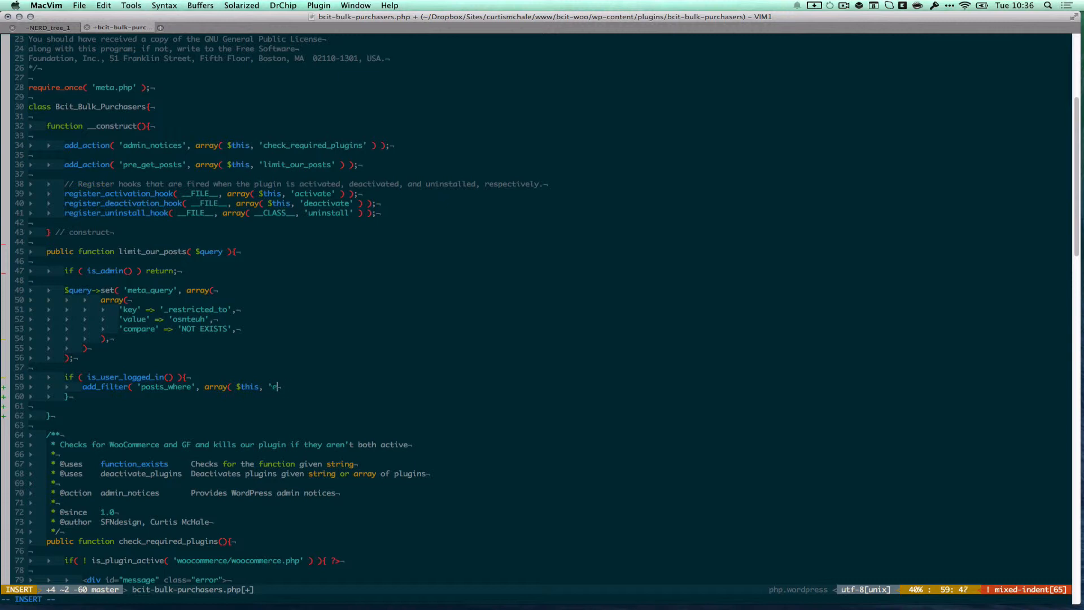
pyautogui.write('ustom')
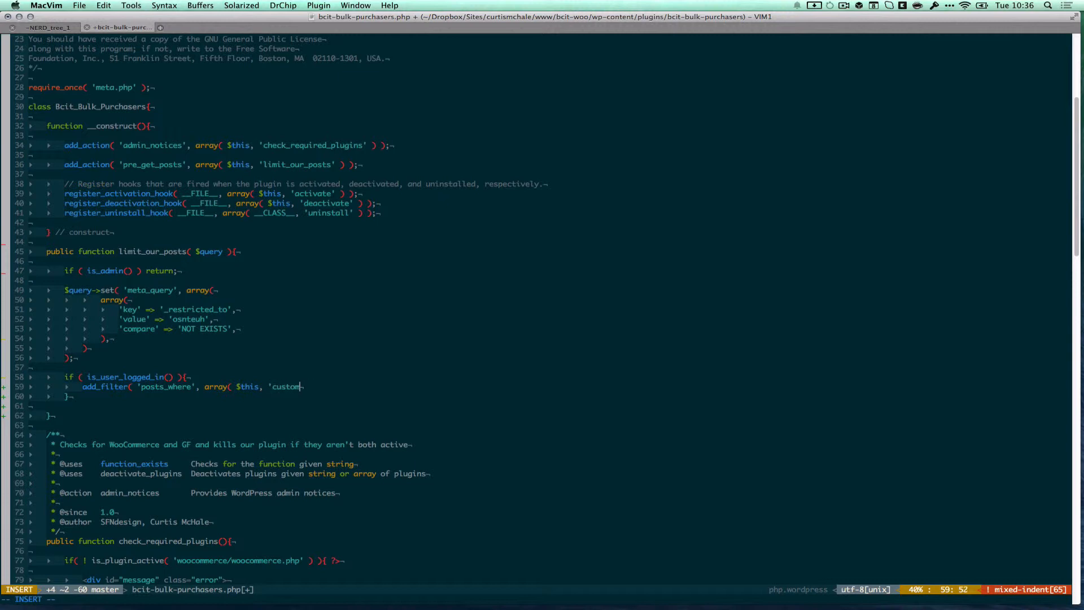
pyautogui.write('_w')
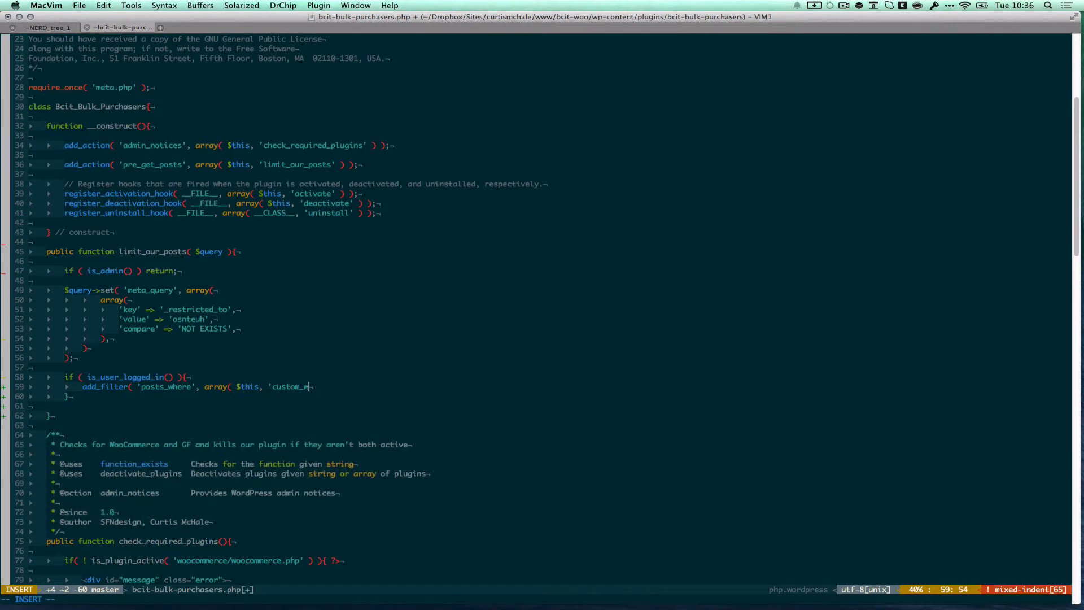
pyautogui.write("here' ) );")
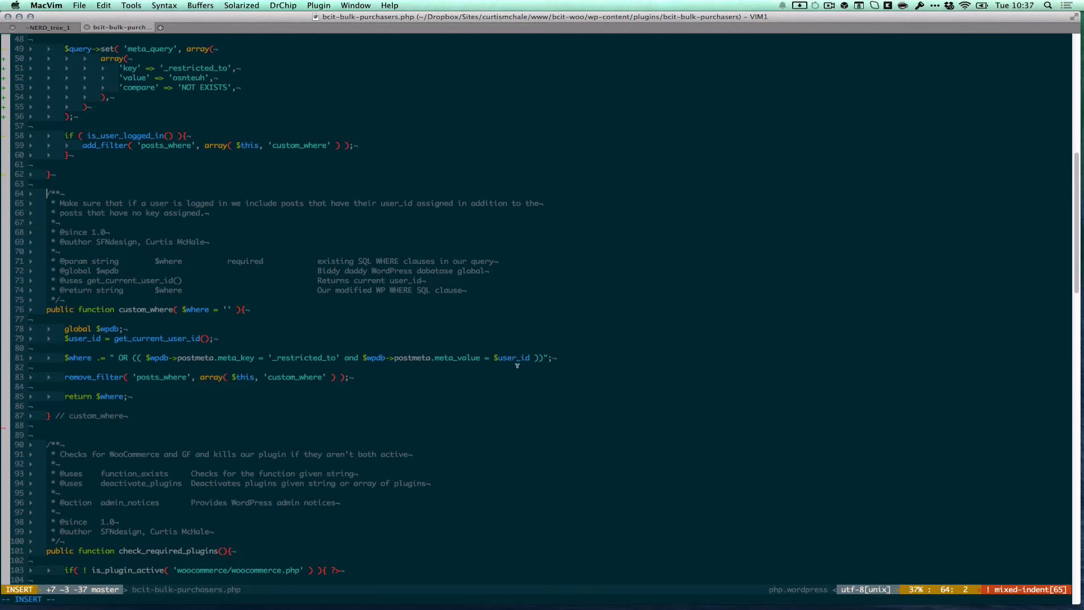
pyautogui.moveTo(167, 427)
pyautogui.write("if ( $query->query_vars['post_type'] !== 'product' ) return;")
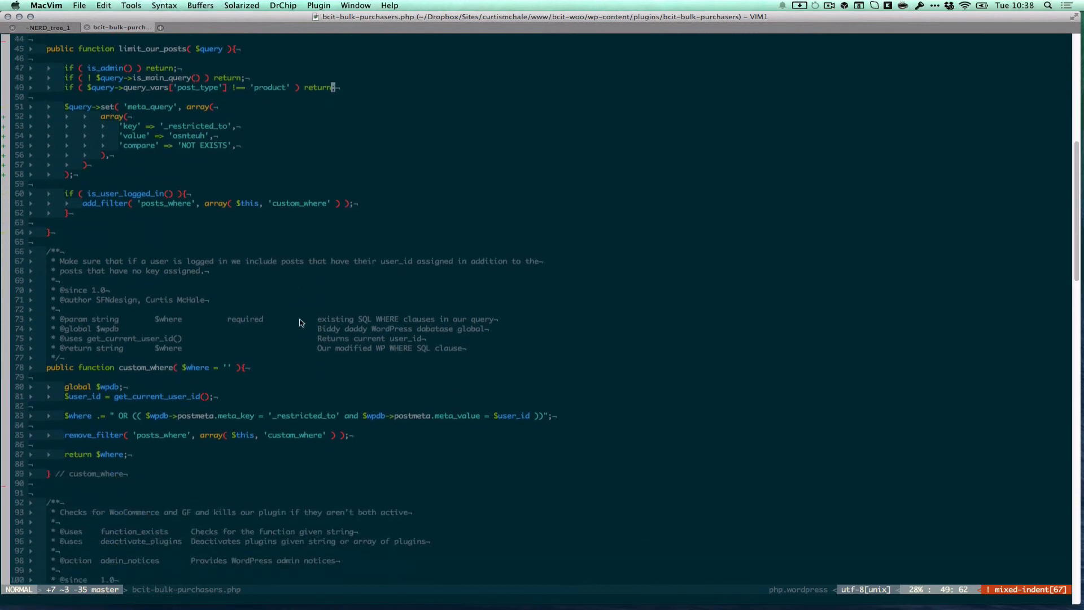
# Step: Scroll down through limit_our_posts while adding the main-query and product post-type checks
pyautogui.scroll(-3)
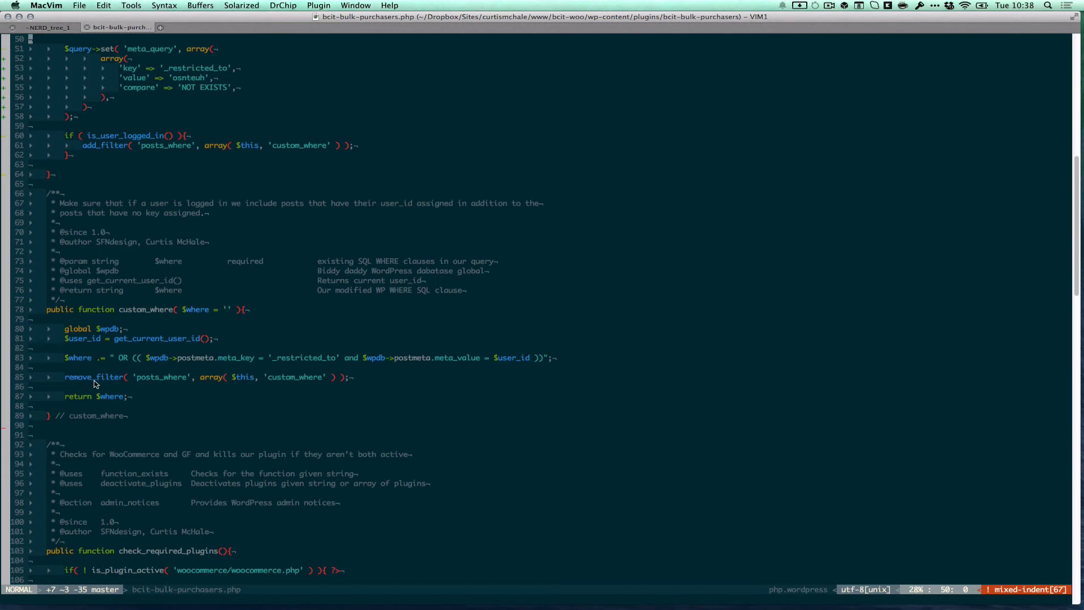
pyautogui.moveTo(307, 384)
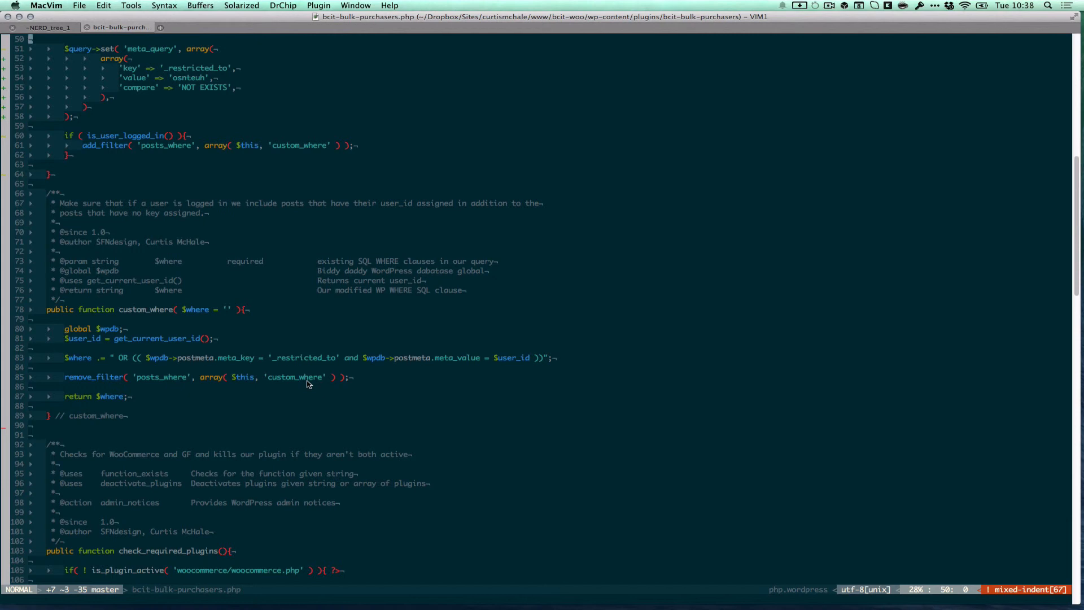
pyautogui.moveTo(314, 368)
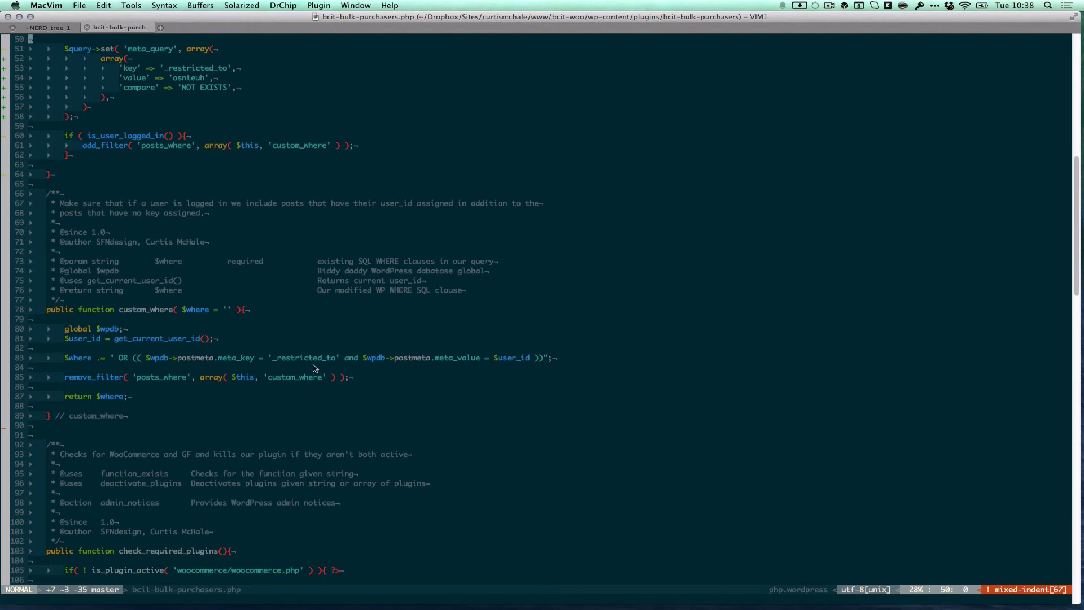
pyautogui.moveTo(140, 407)
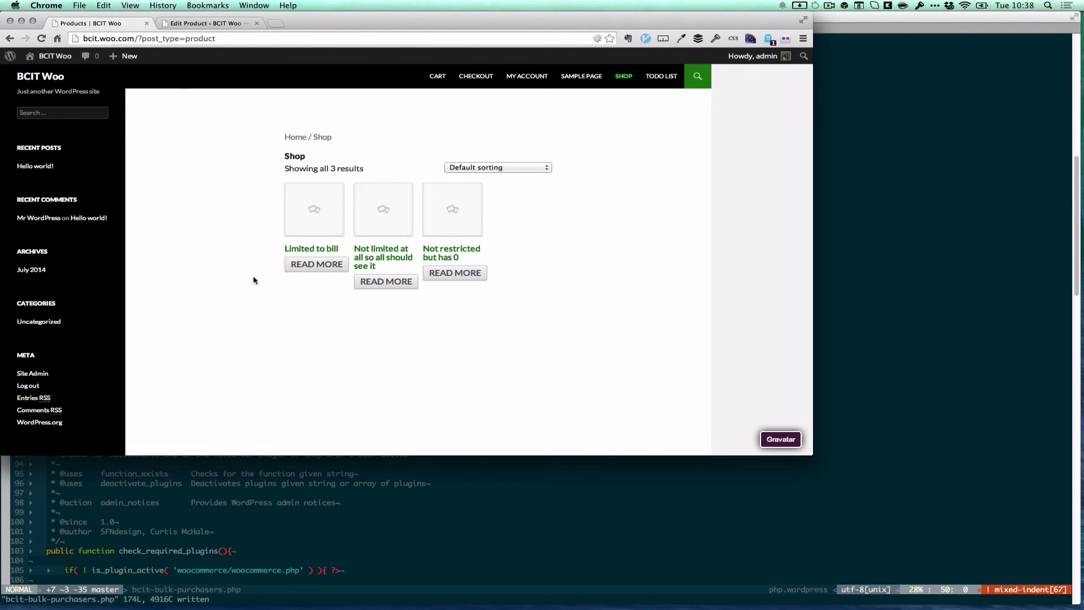
pyautogui.moveTo(330, 248)
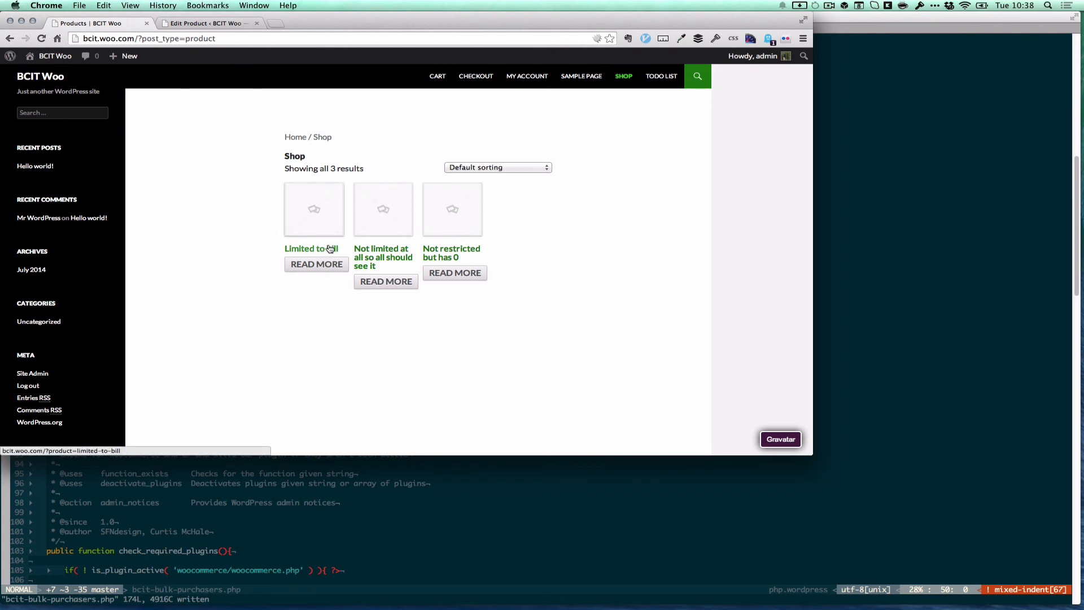
pyautogui.moveTo(468, 260)
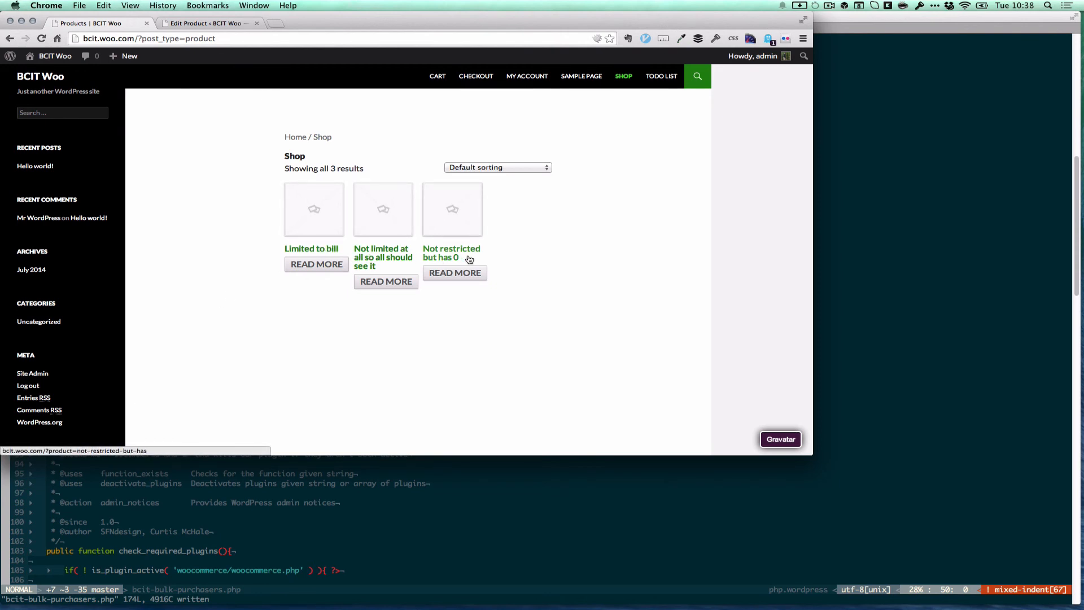